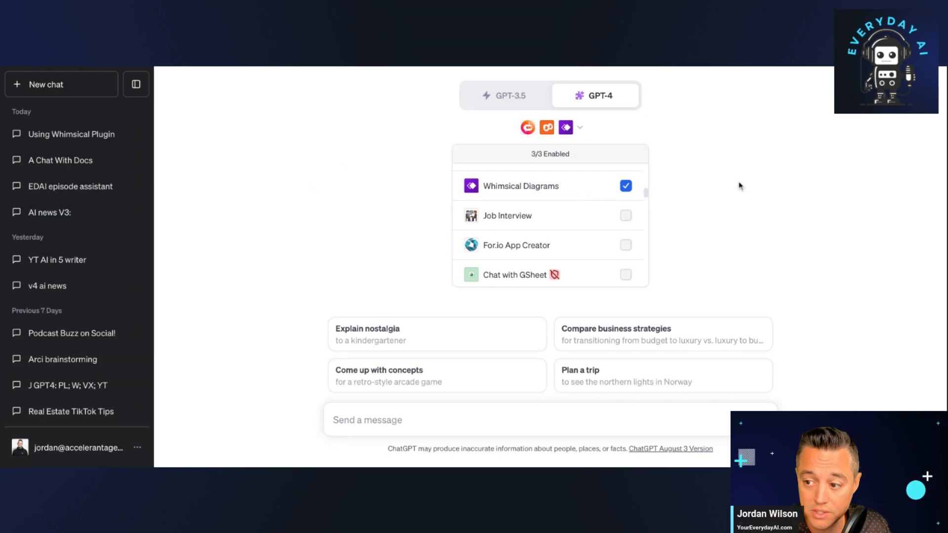
# Step: Close the plugin list, leaving Whimsical Diagrams enabled for the new GPT-4 chat
pyautogui.click(565, 126)
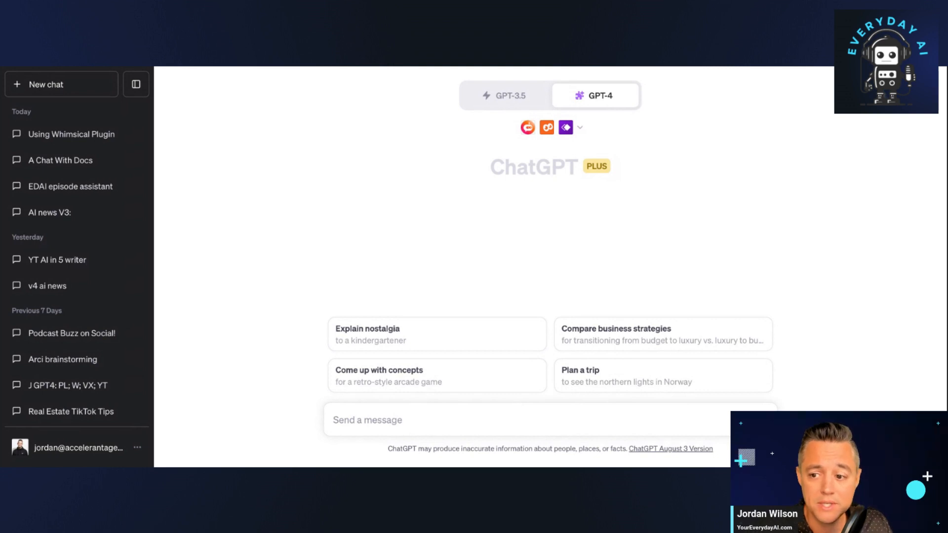
# Step: Send 'Create a flowchart of the best way to write a blog post' and reveal the Whimsical Diagrams request details
pyautogui.write('Create a flowchart of the best way to write a blog post')
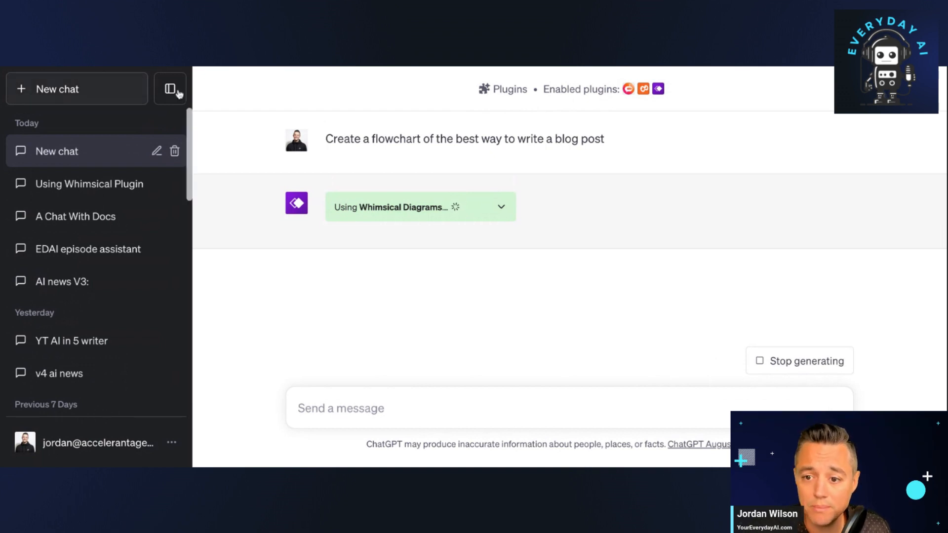
pyautogui.click(170, 89)
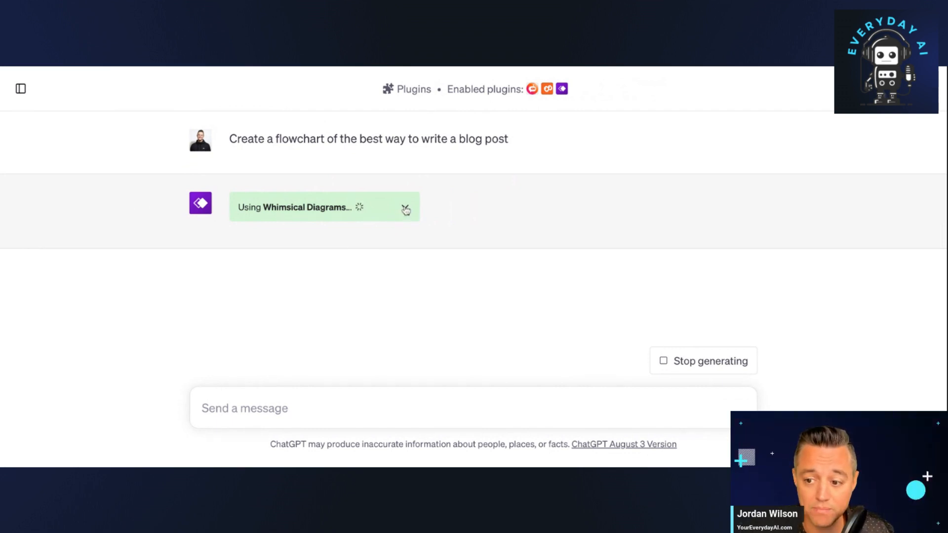
pyautogui.click(407, 207)
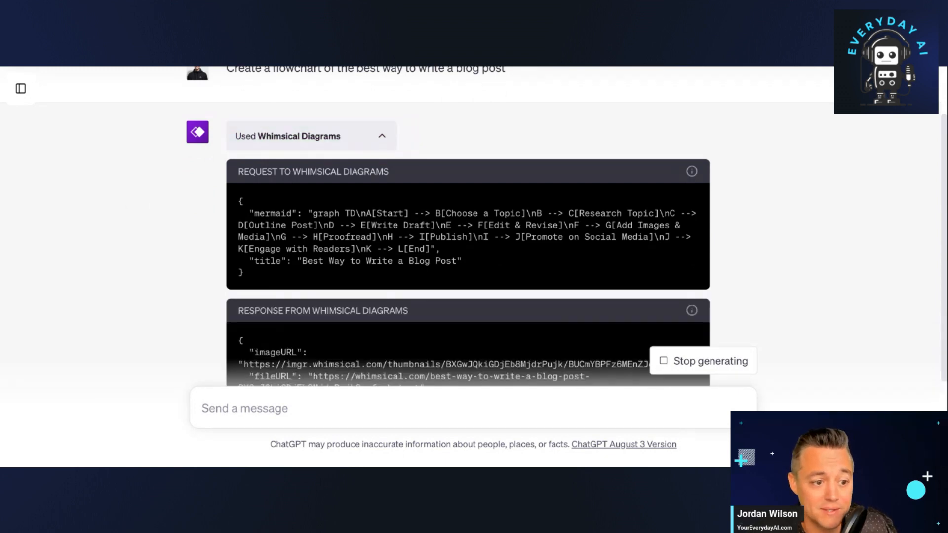
# Step: Review the generated flowchart and send the request for a mind map of how to write a blog post
pyautogui.scroll(-3)
pyautogui.write('Create a mind map of how to write a blog post')
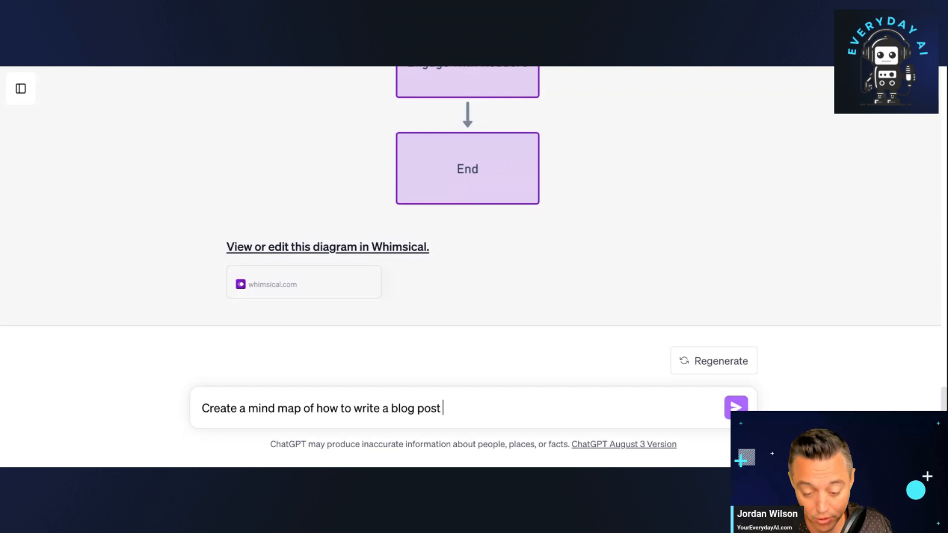
pyautogui.click(736, 417)
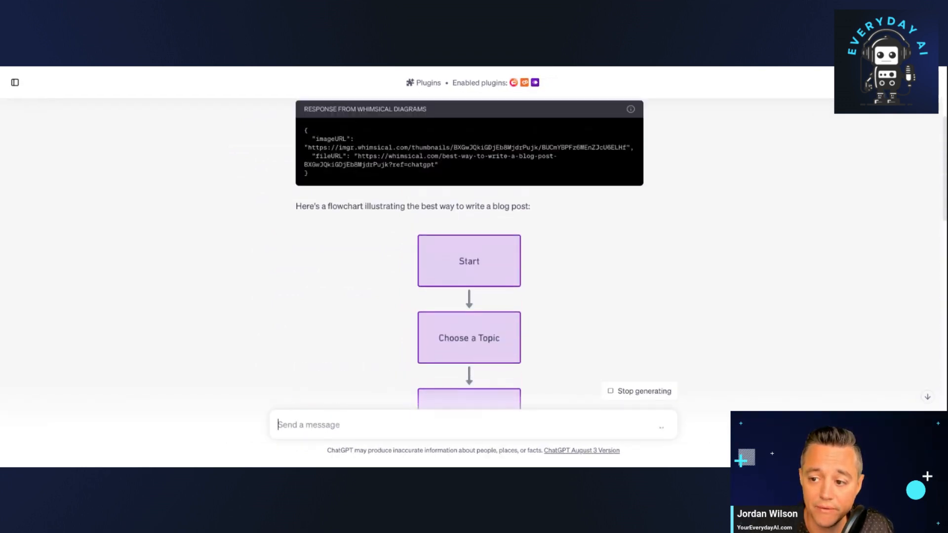
# Step: Look over the flowchart from Start to End and open it in Whimsical via 'View or edit this diagram'
pyautogui.scroll(-3)
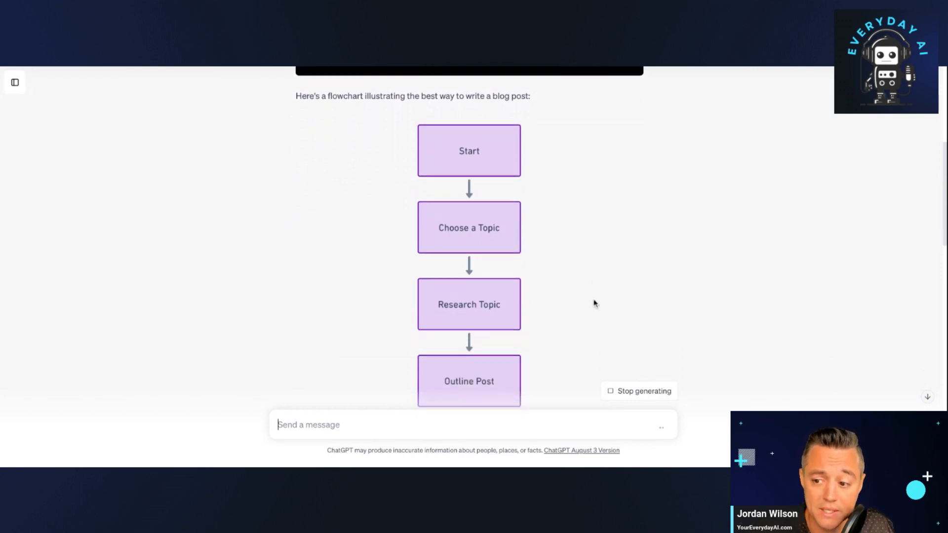
pyautogui.scroll(-3)
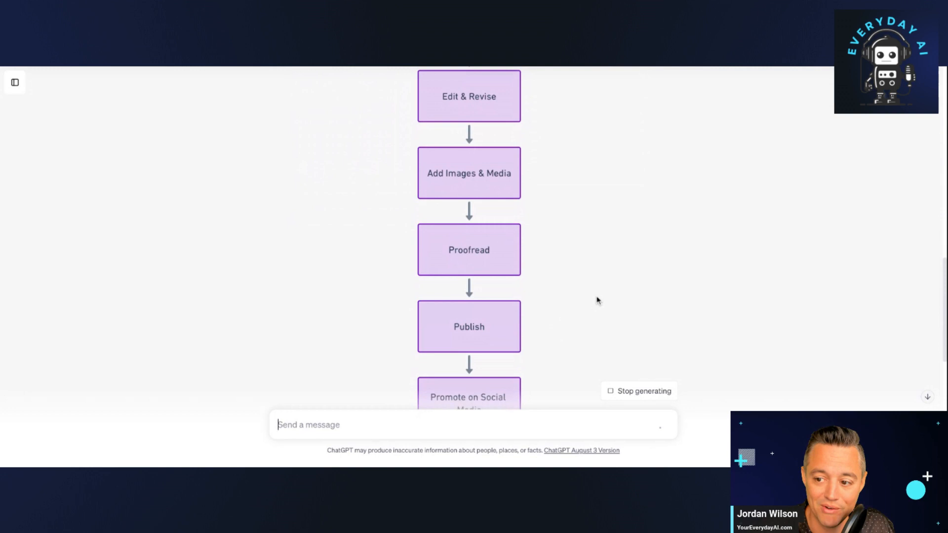
pyautogui.scroll(-3)
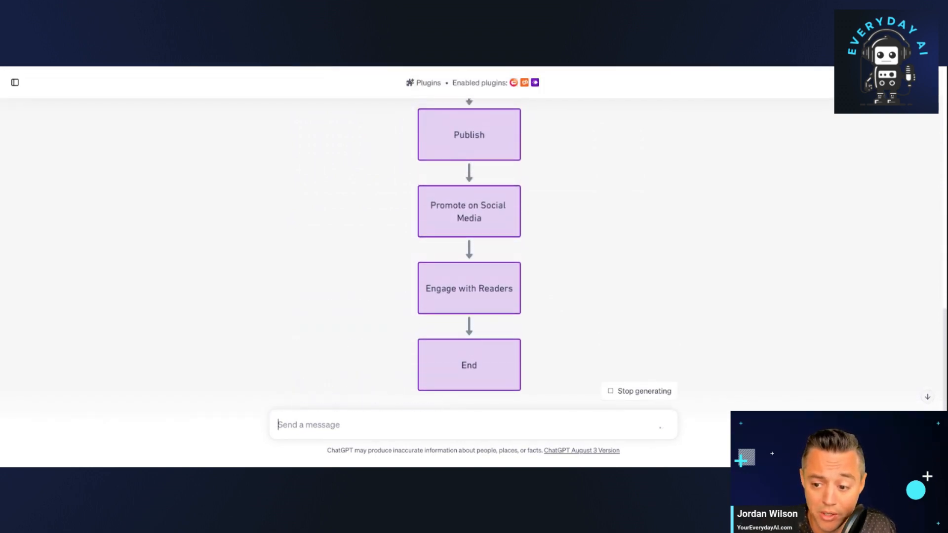
pyautogui.scroll(-3)
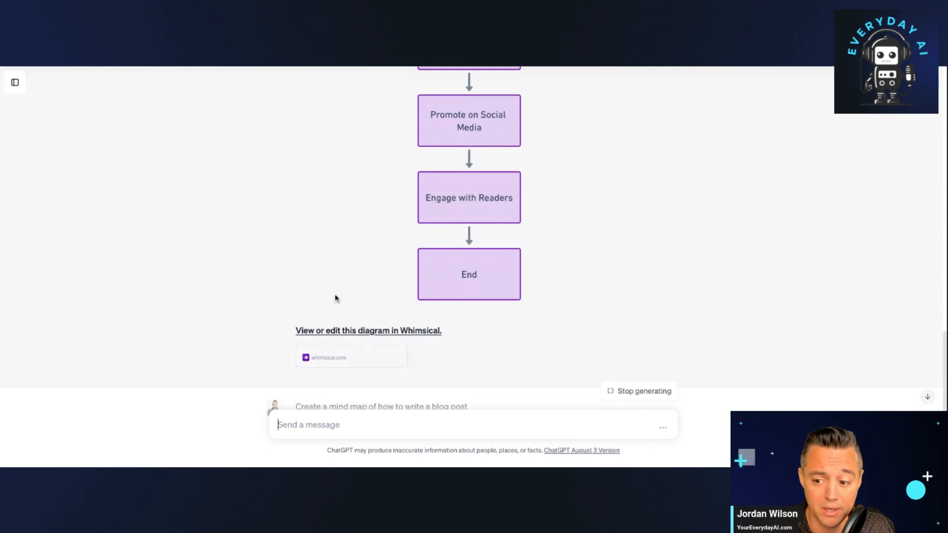
pyautogui.moveTo(399, 331)
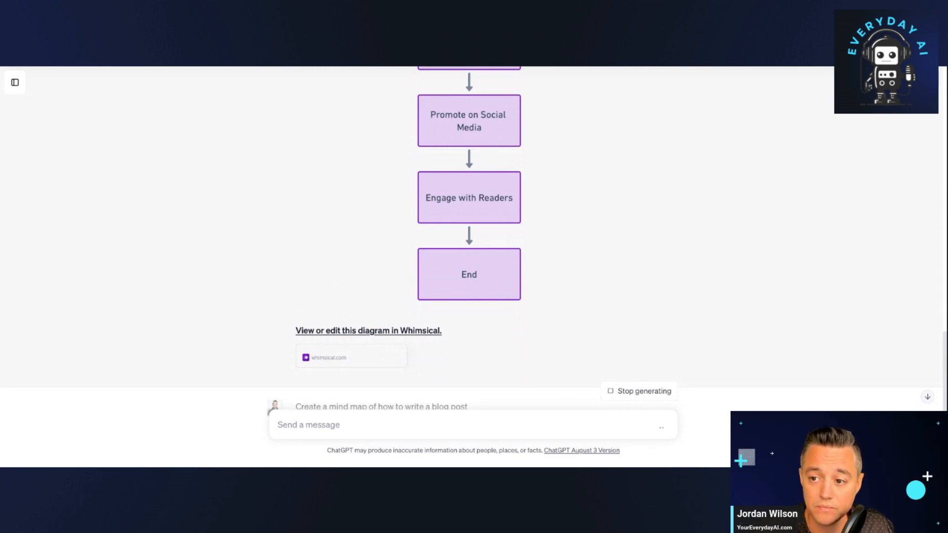
pyautogui.click(367, 331)
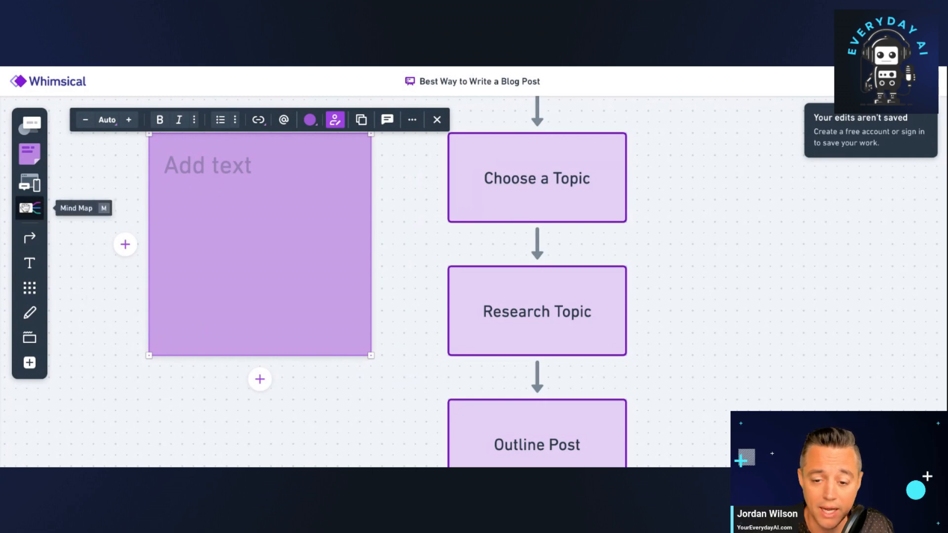
pyautogui.moveTo(28, 123)
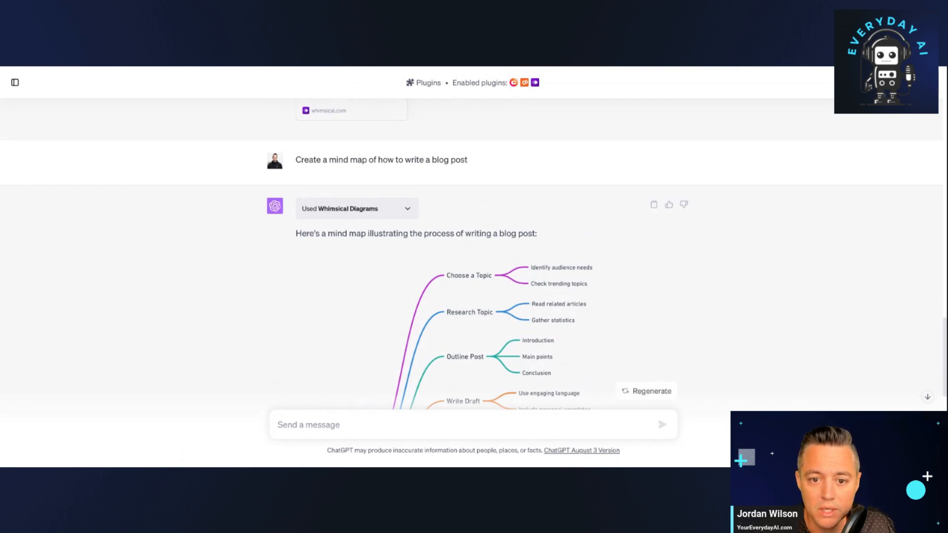
# Step: Scroll through the blog-post mind map and the new user-experience journey mind map from discovery to purchase
pyautogui.scroll(-3)
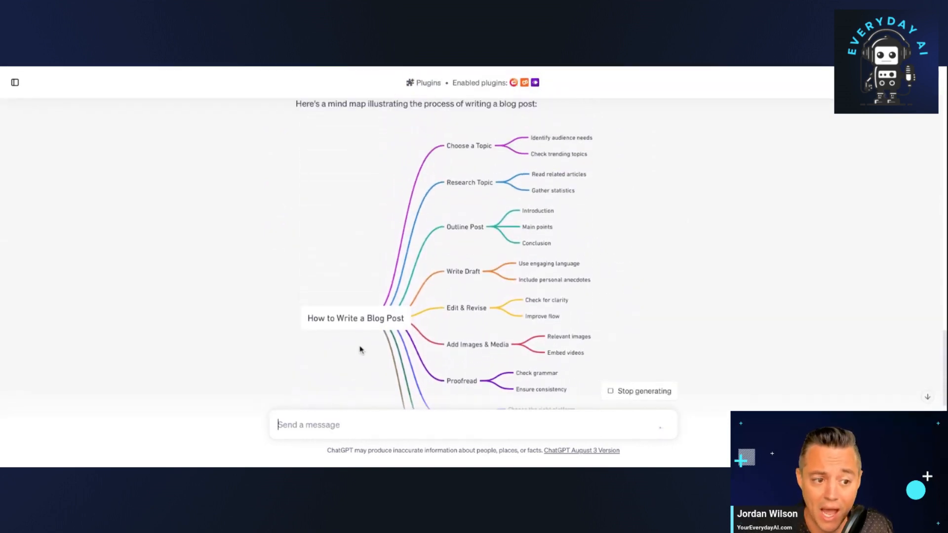
pyautogui.scroll(-3)
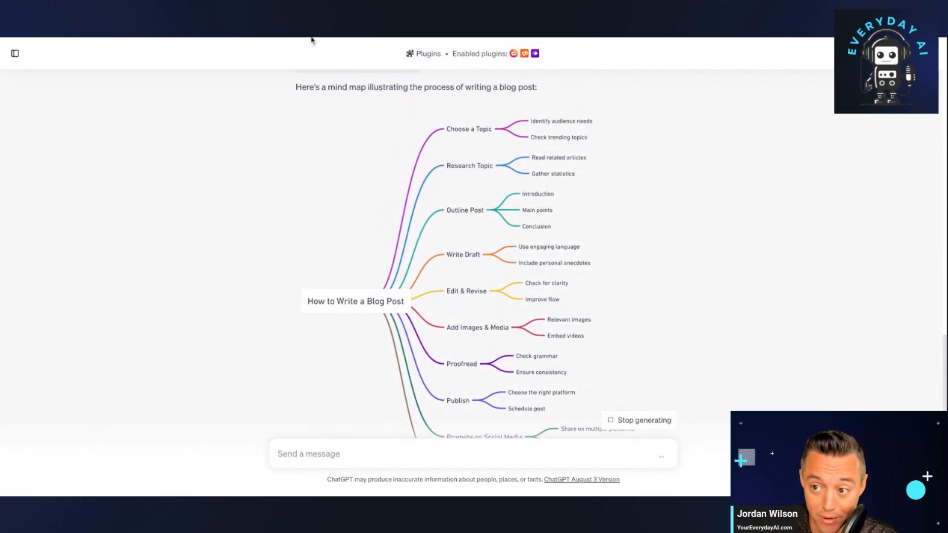
pyautogui.moveTo(766, 174)
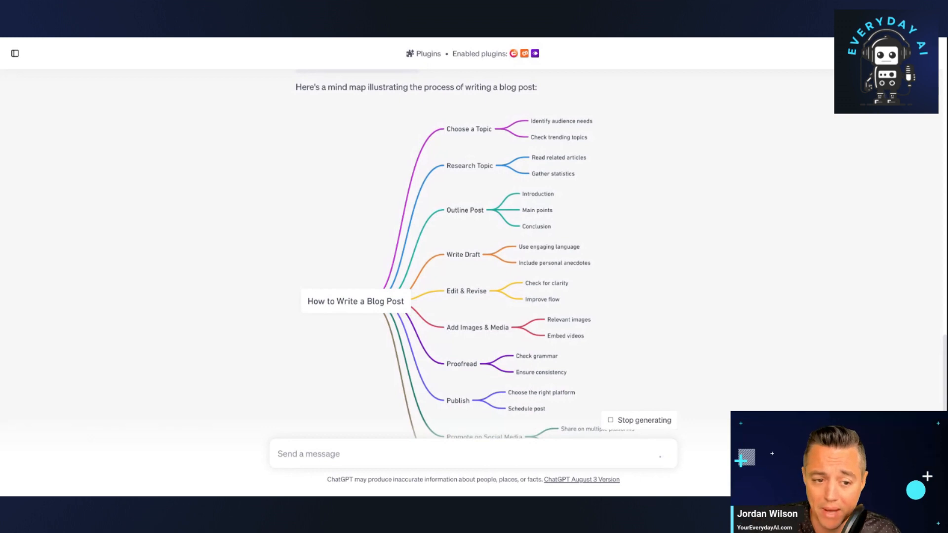
pyautogui.moveTo(332, 39)
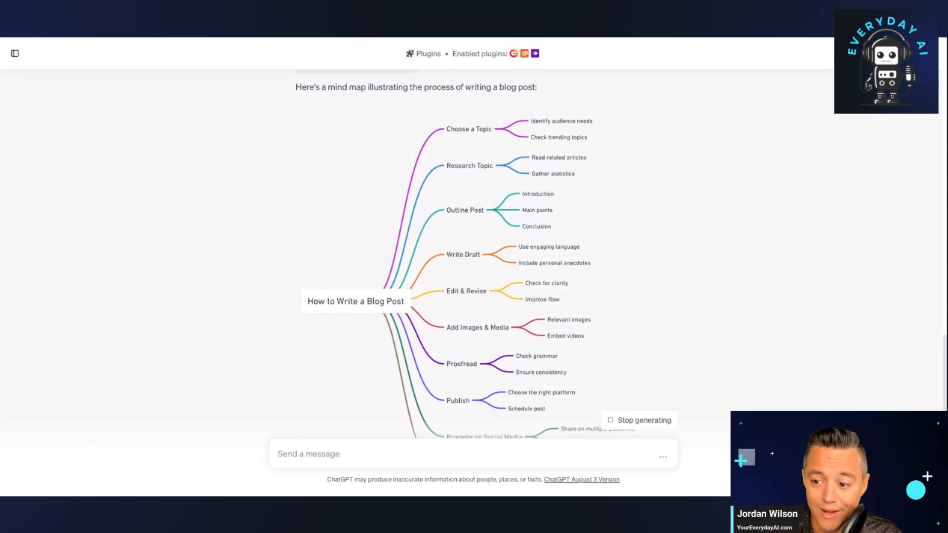
pyautogui.moveTo(678, 165)
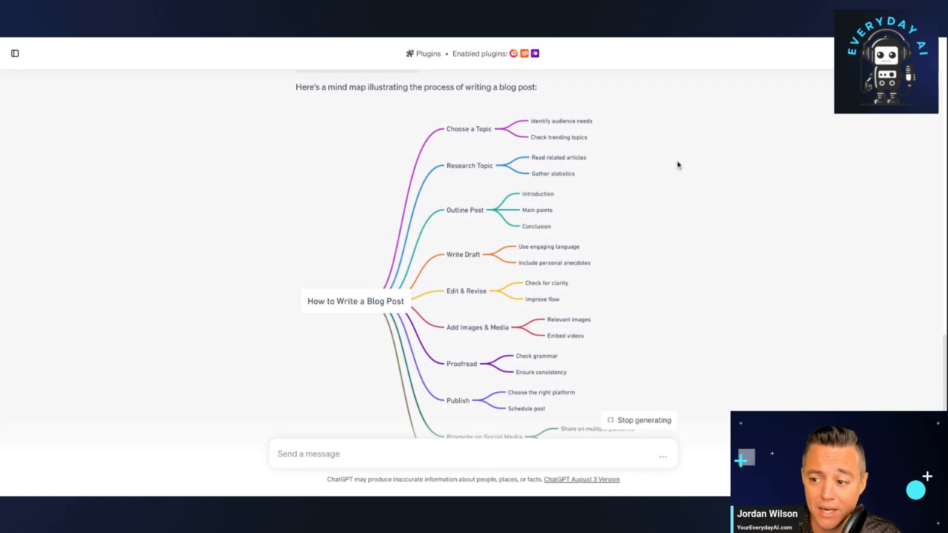
pyautogui.scroll(-3)
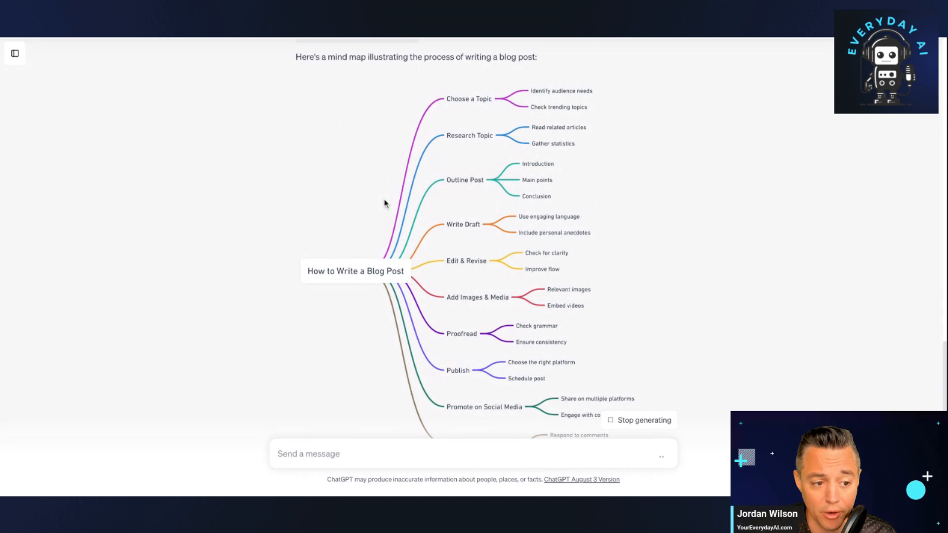
pyautogui.moveTo(468, 265)
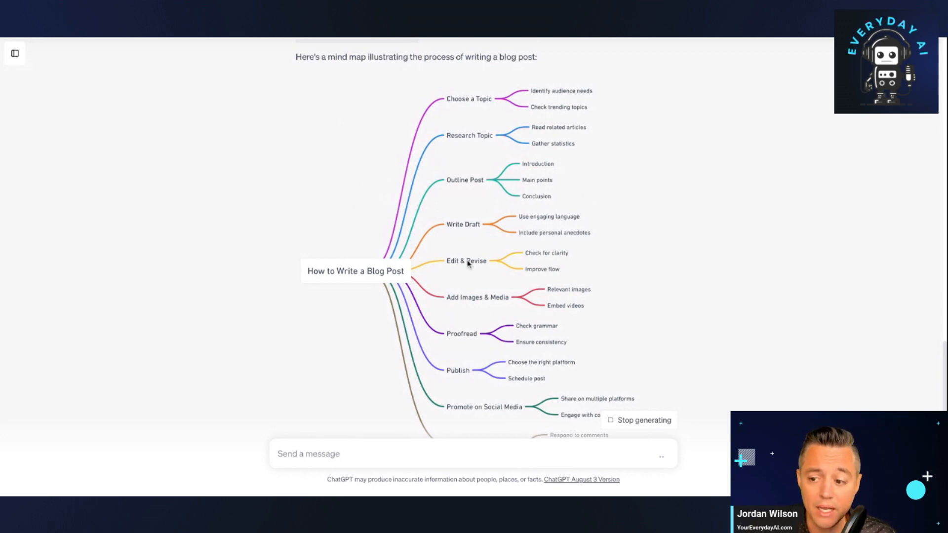
pyautogui.moveTo(490, 182)
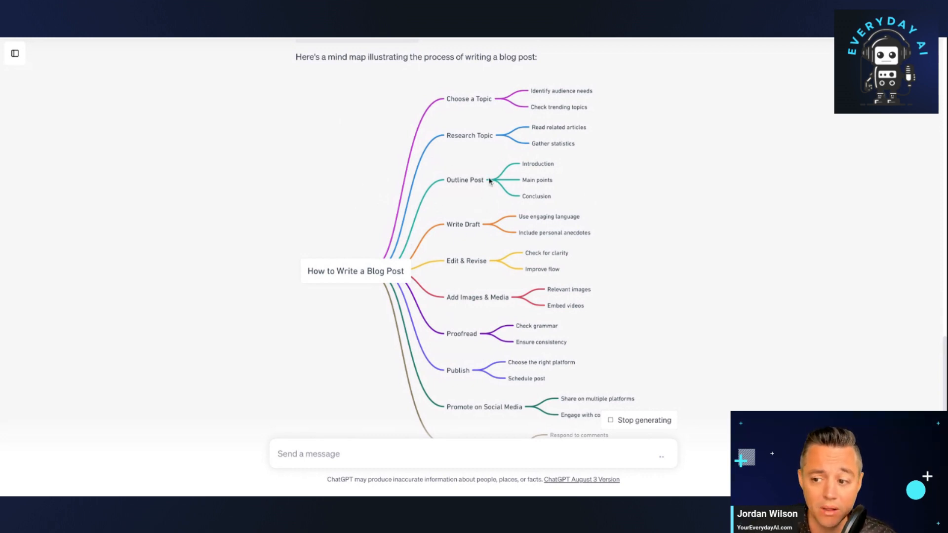
pyautogui.moveTo(441, 127)
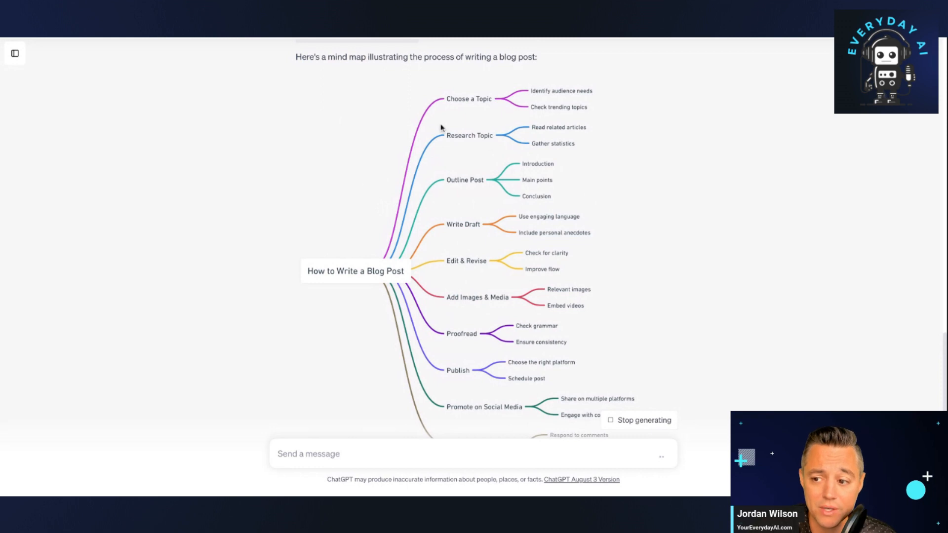
pyautogui.moveTo(522, 110)
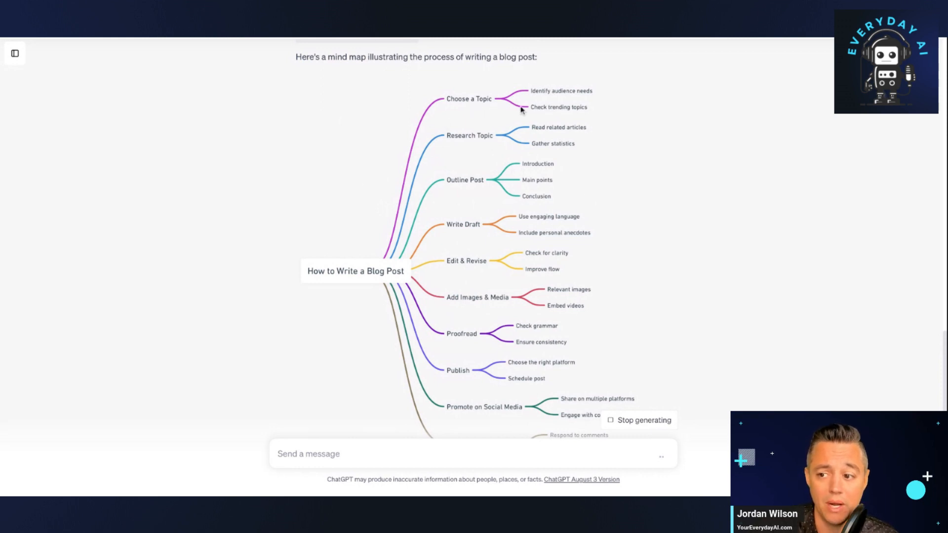
pyautogui.moveTo(628, 98)
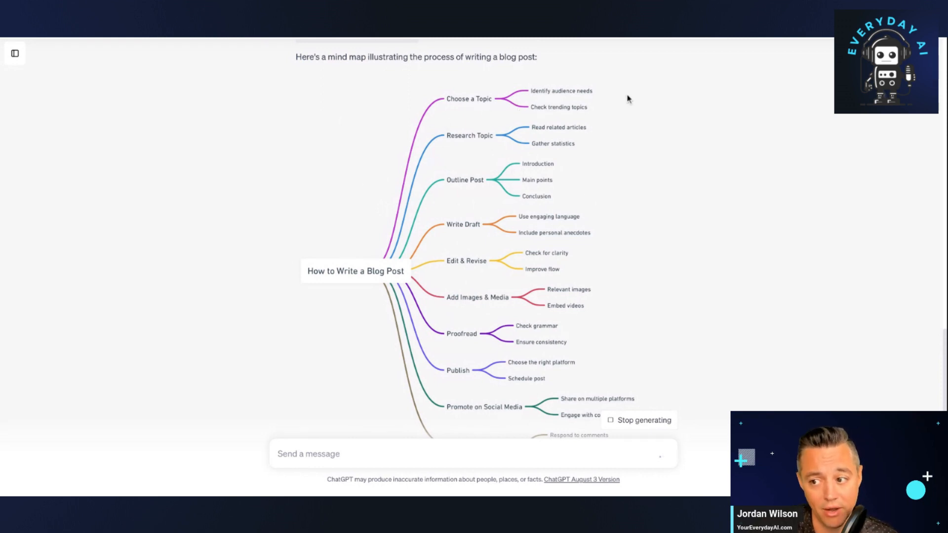
pyautogui.moveTo(617, 100)
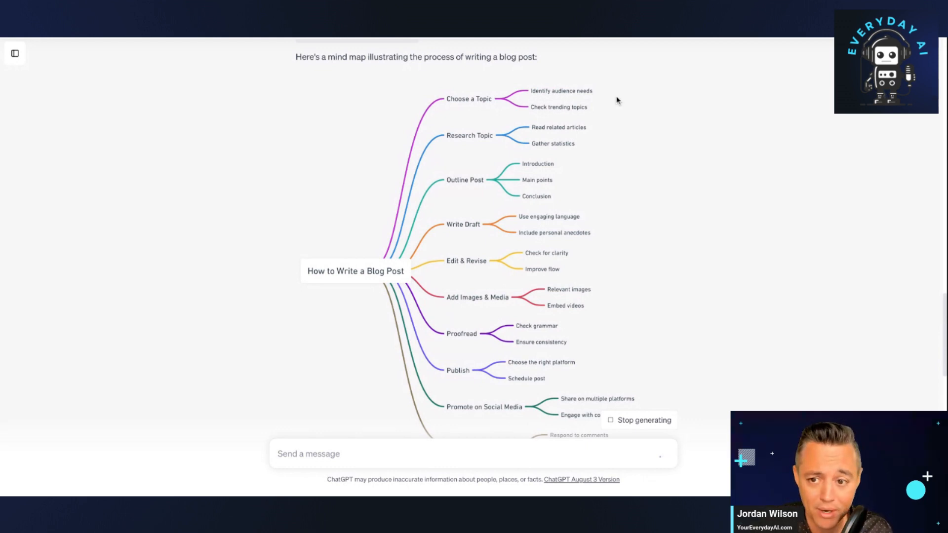
pyautogui.scroll(-3)
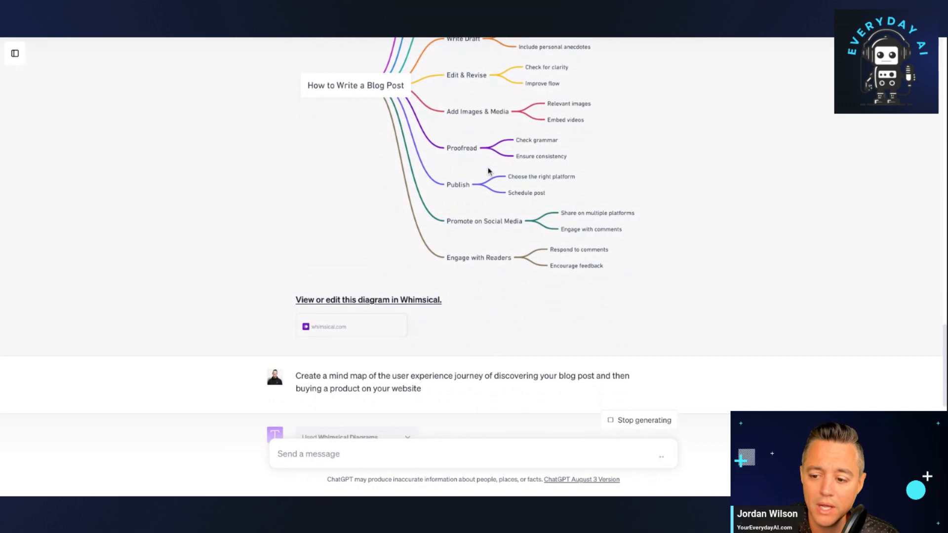
pyautogui.scroll(-3)
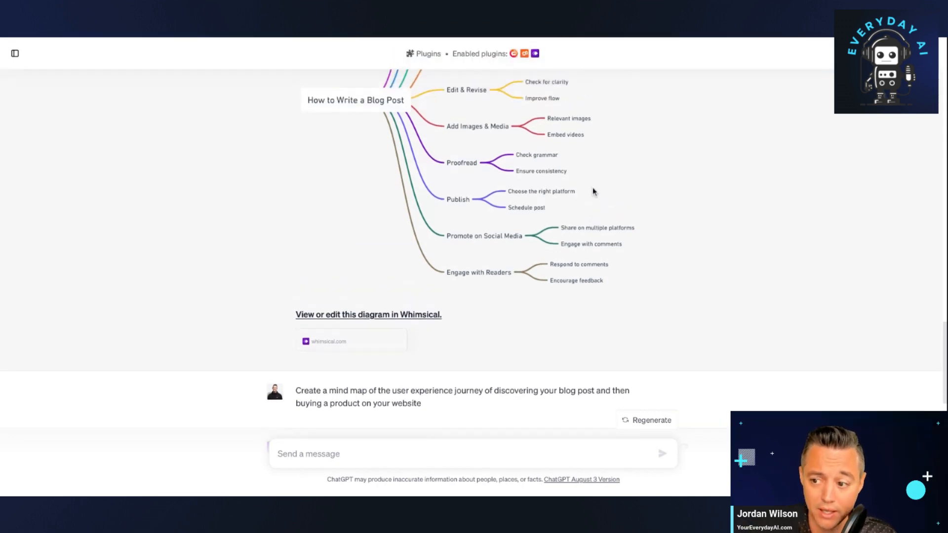
pyautogui.scroll(3)
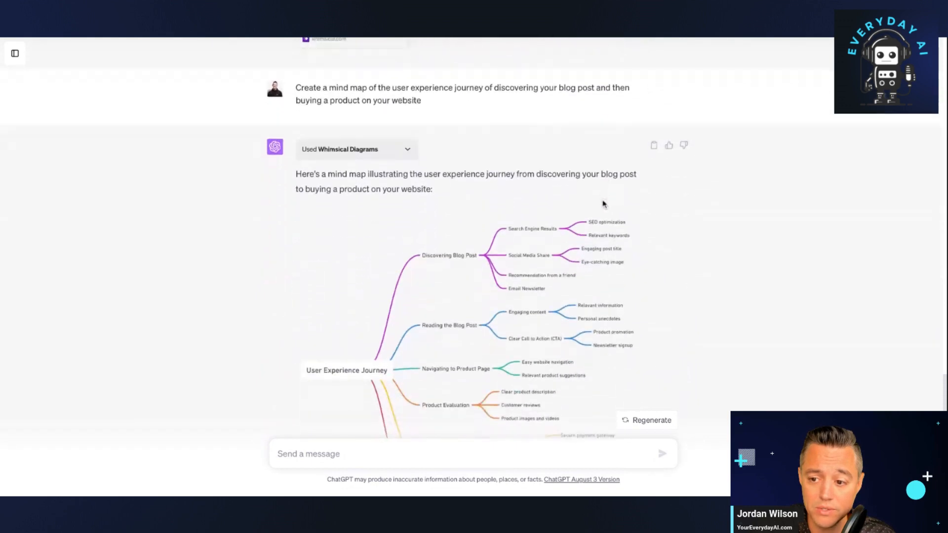
pyautogui.scroll(-3)
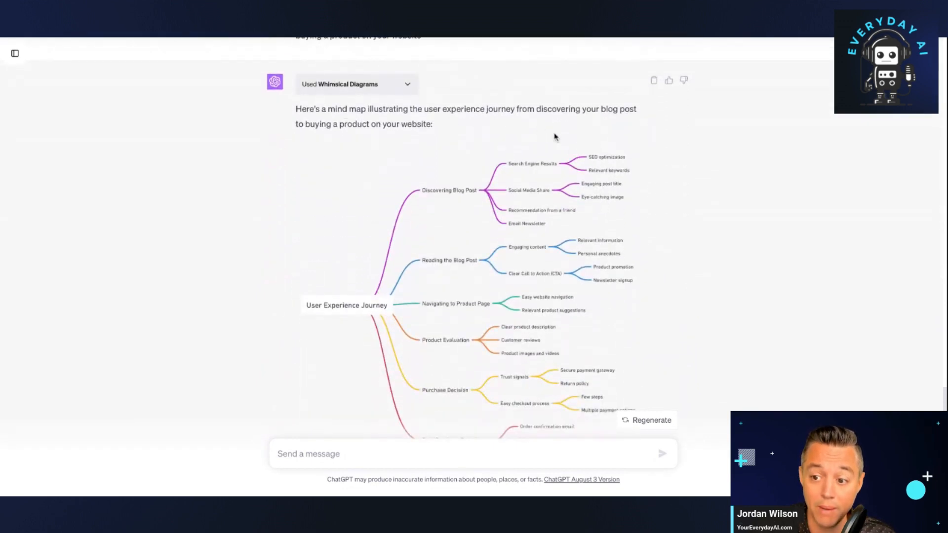
pyautogui.scroll(-3)
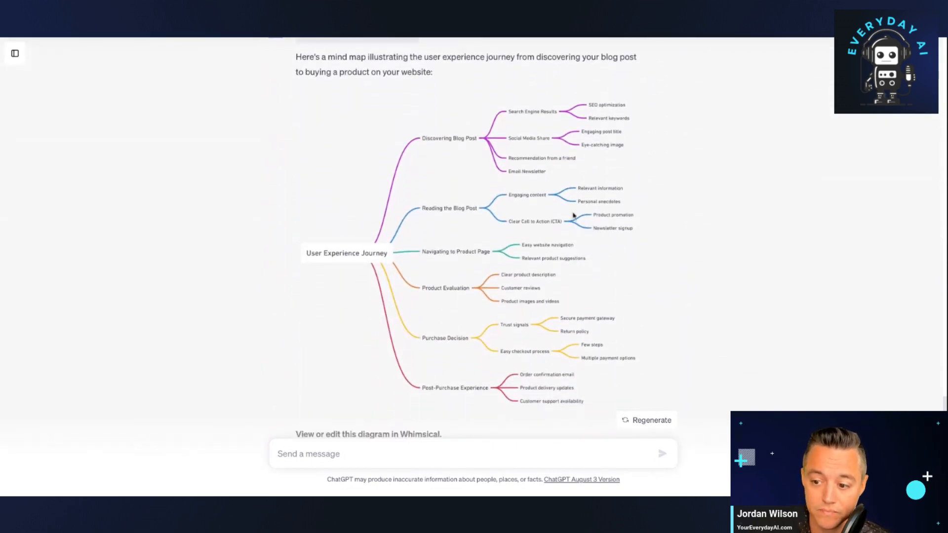
pyautogui.moveTo(365, 144)
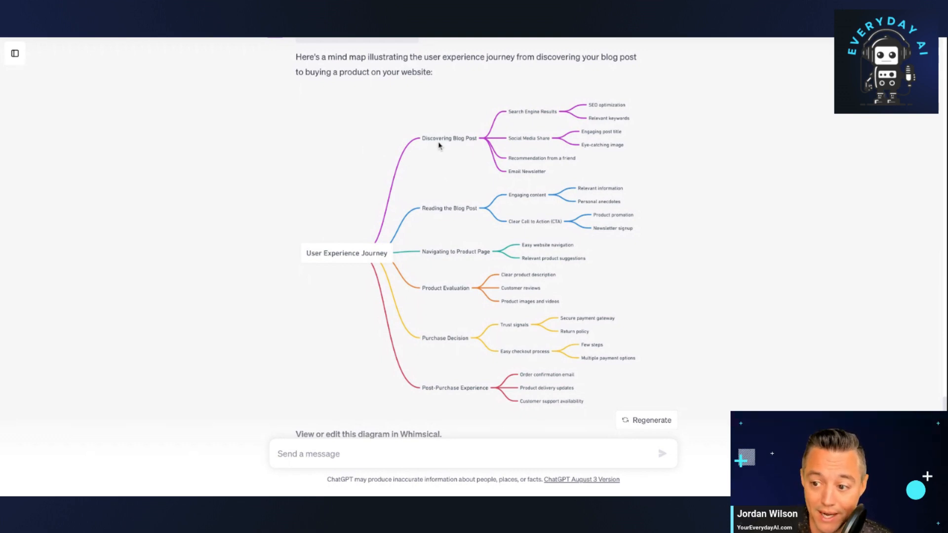
pyautogui.moveTo(340, 280)
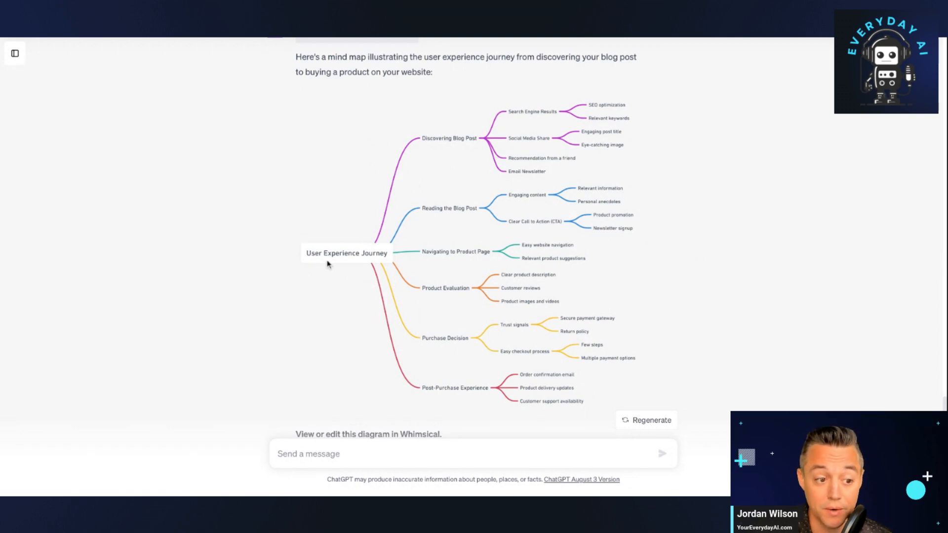
pyautogui.moveTo(455, 145)
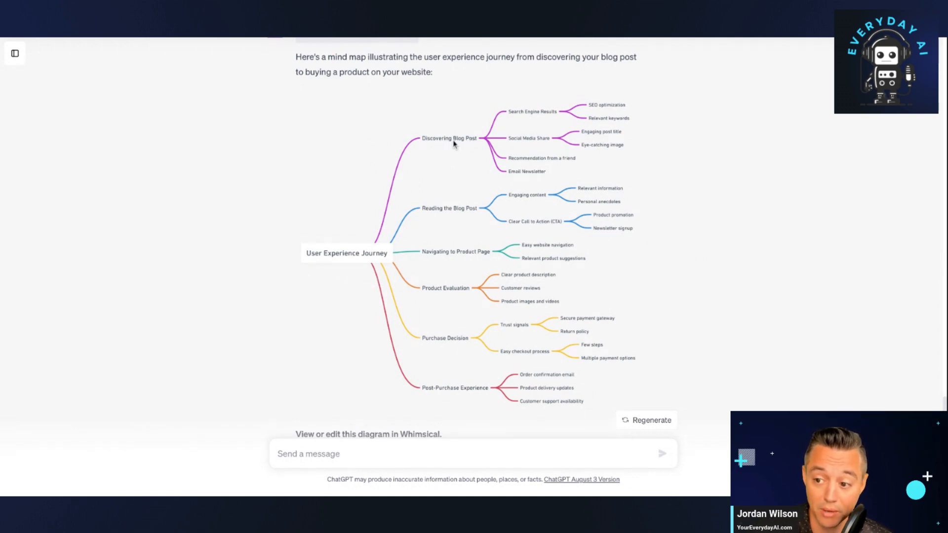
pyautogui.moveTo(568, 112)
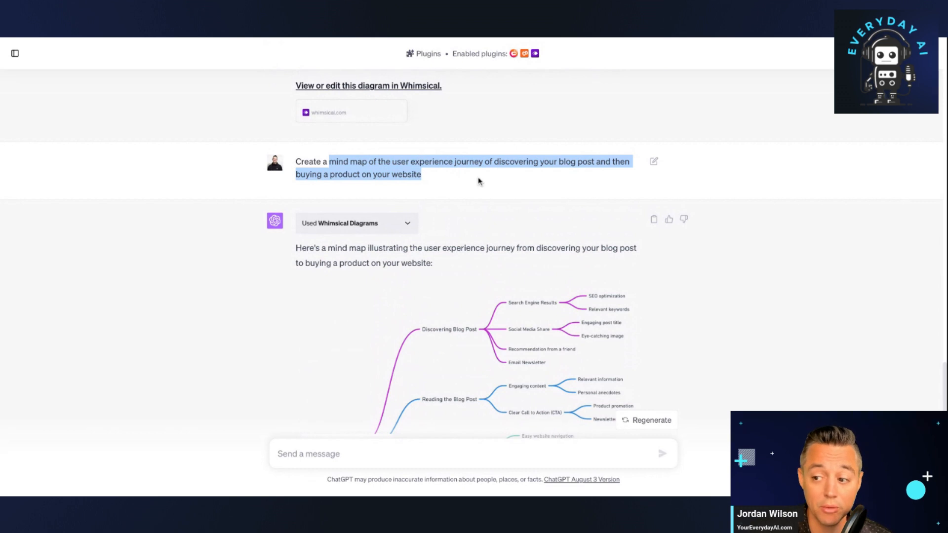
pyautogui.moveTo(188, 158)
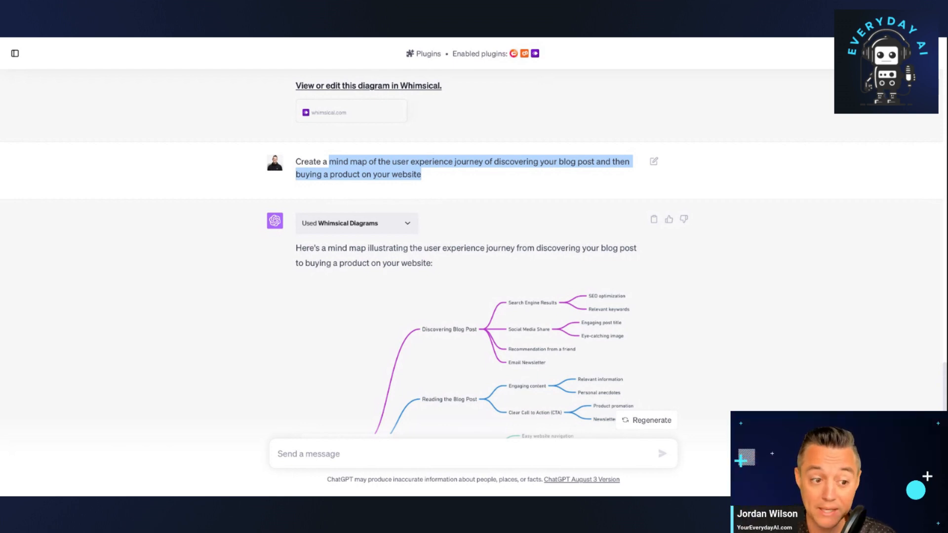
pyautogui.scroll(-3)
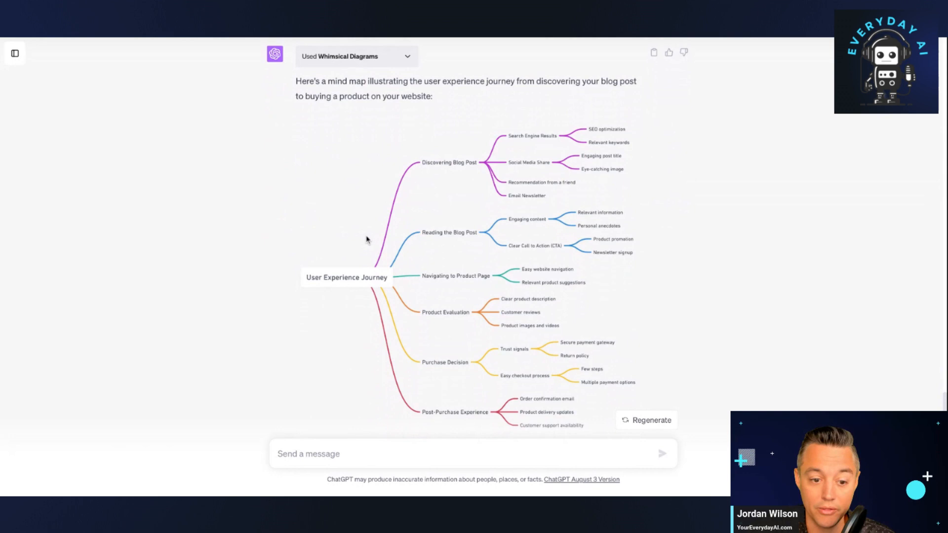
pyautogui.moveTo(484, 174)
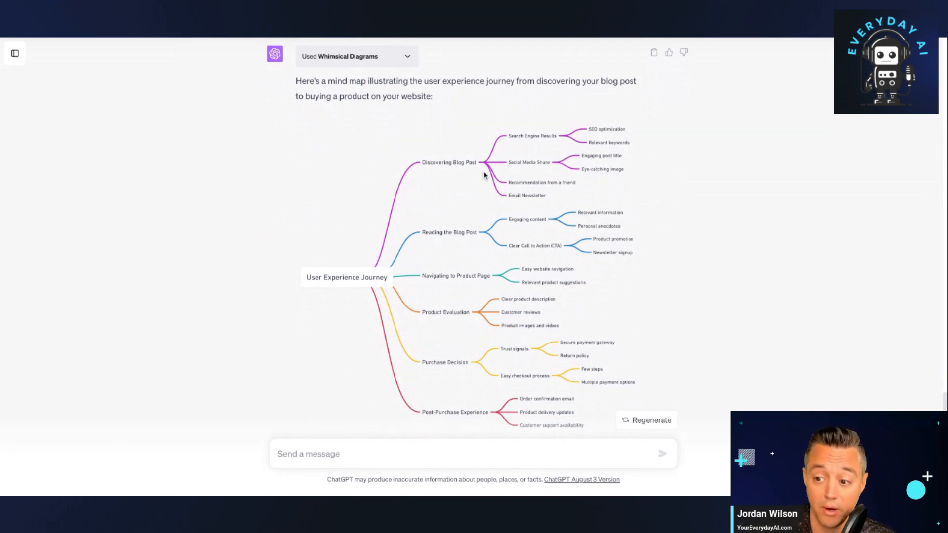
pyautogui.moveTo(443, 166)
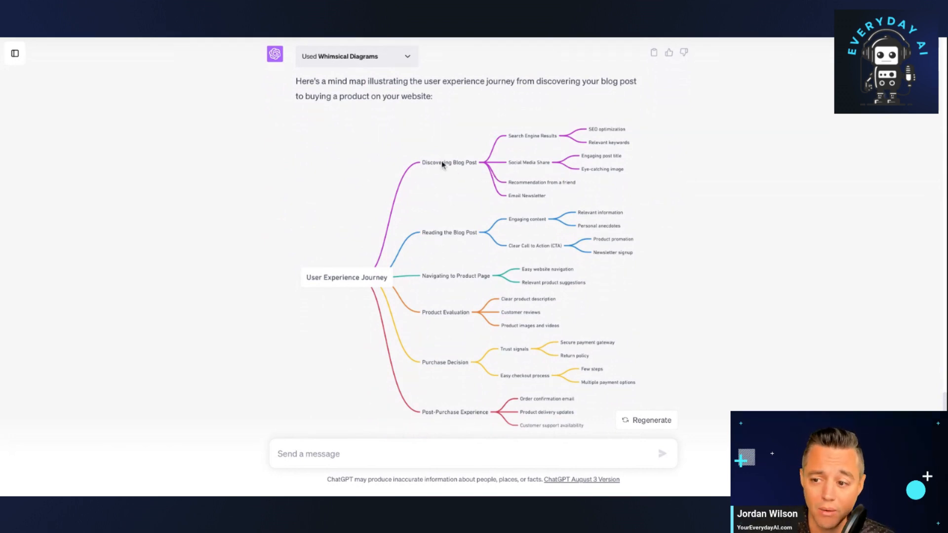
pyautogui.moveTo(468, 242)
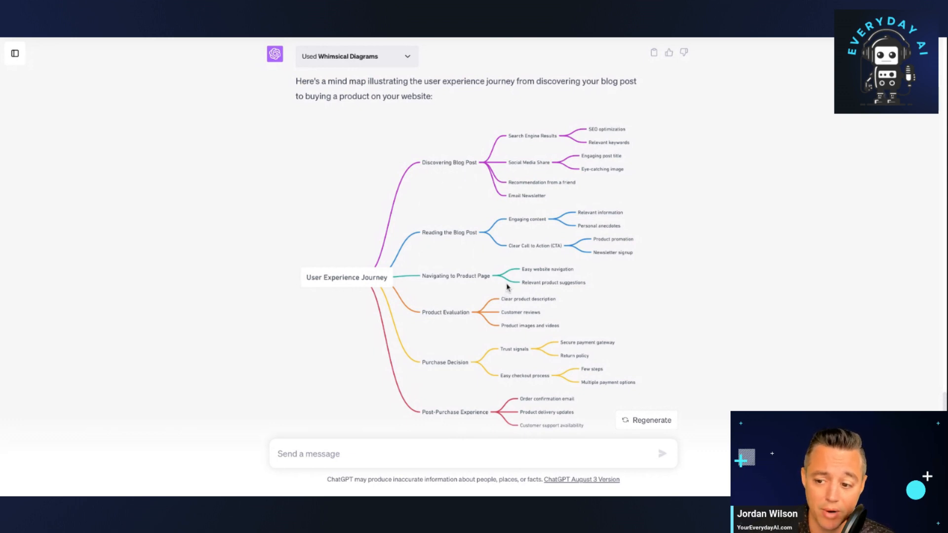
pyautogui.moveTo(439, 349)
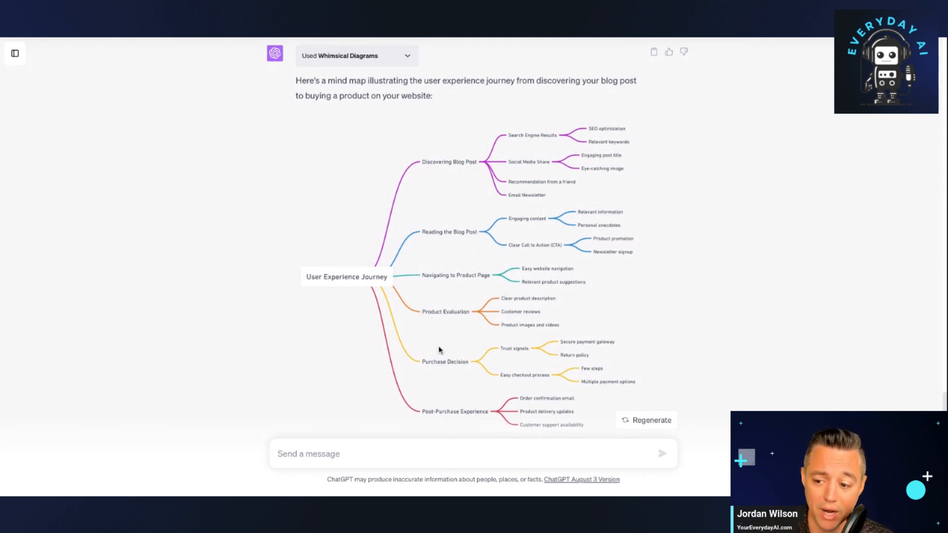
pyautogui.scroll(-3)
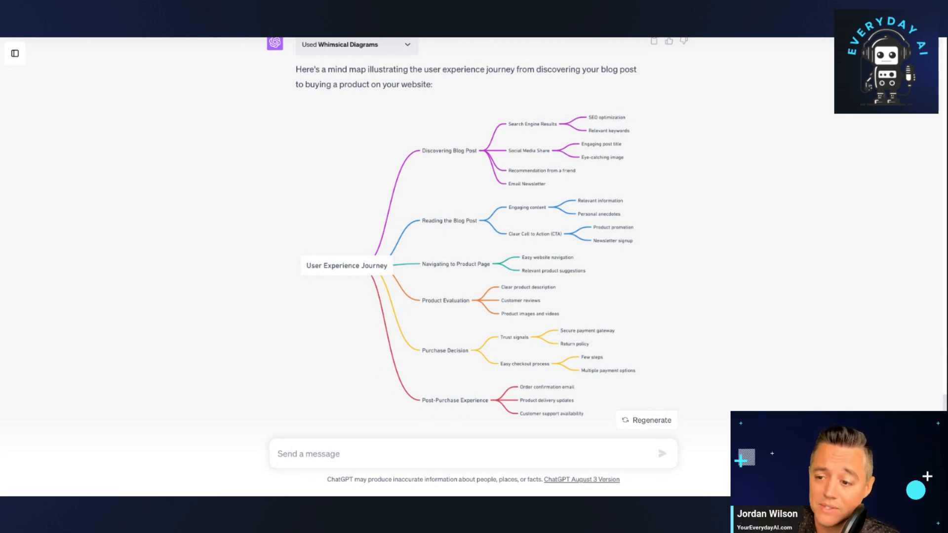
pyautogui.moveTo(465, 155)
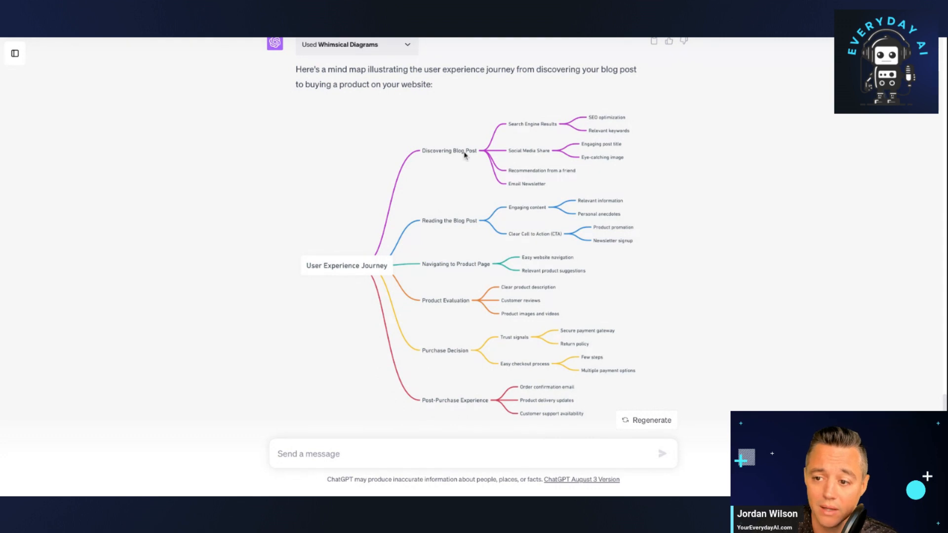
pyautogui.scroll(-3)
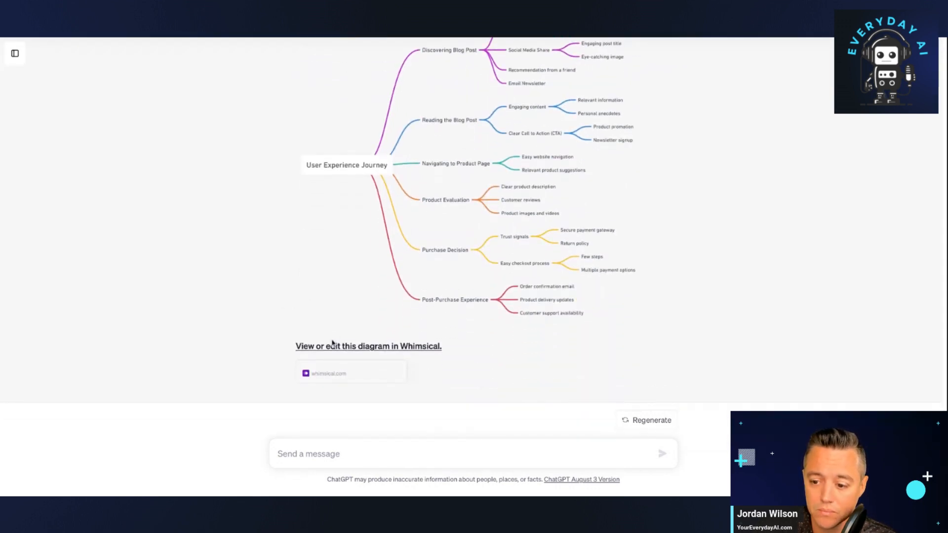
pyautogui.moveTo(344, 350)
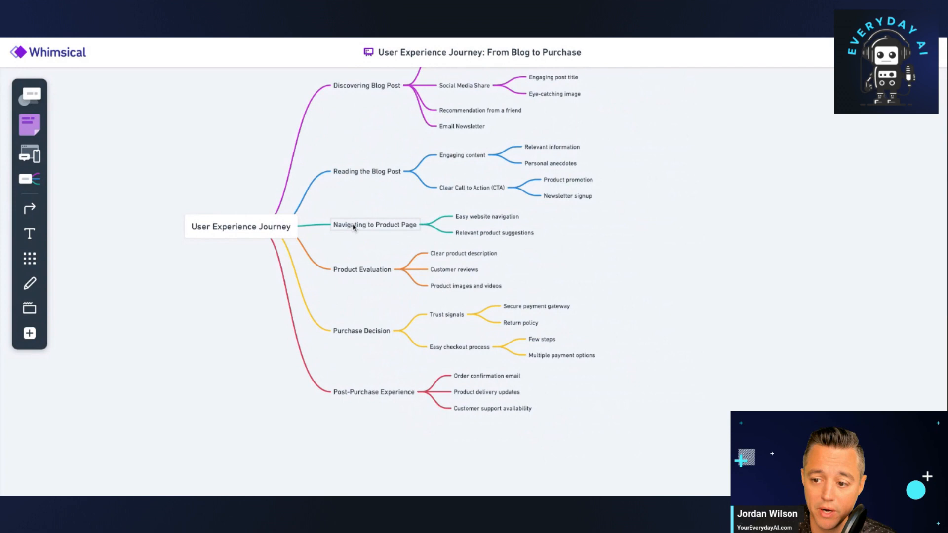
# Step: Draw a connector from the User Experience Journey root node across the top of the map
pyautogui.click(375, 225)
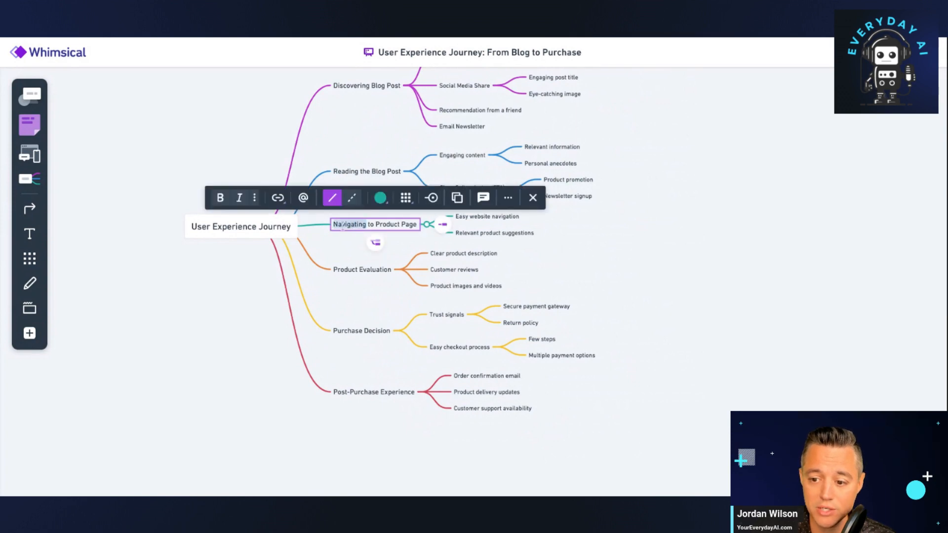
pyautogui.click(201, 122)
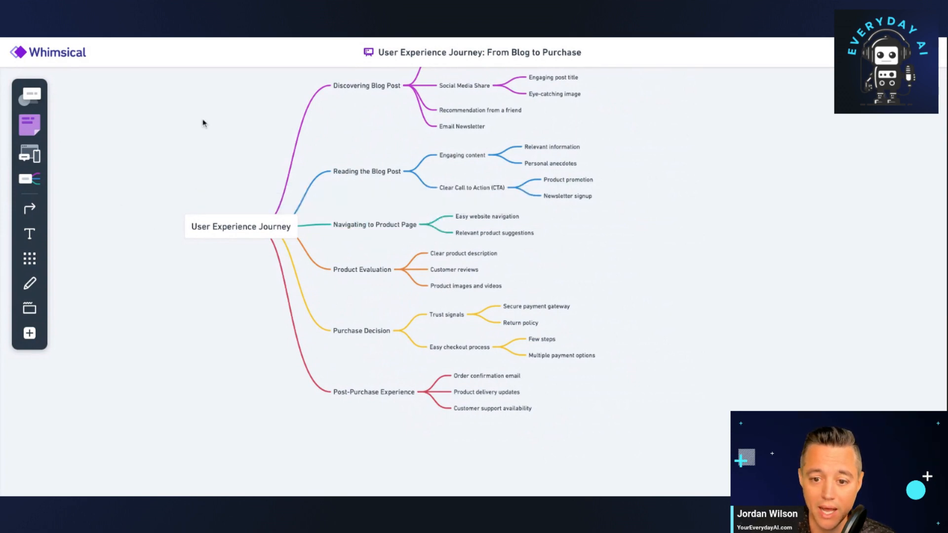
pyautogui.moveTo(29, 207)
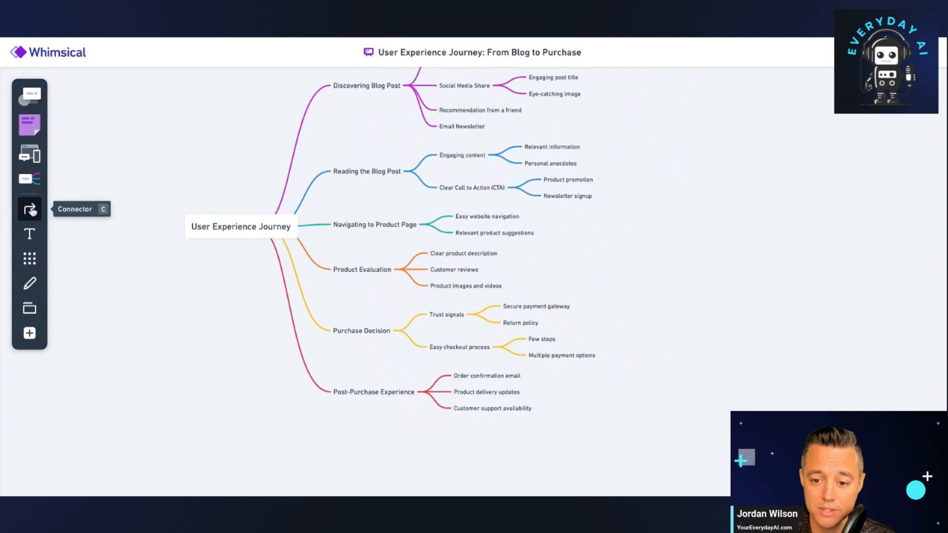
pyautogui.click(29, 211)
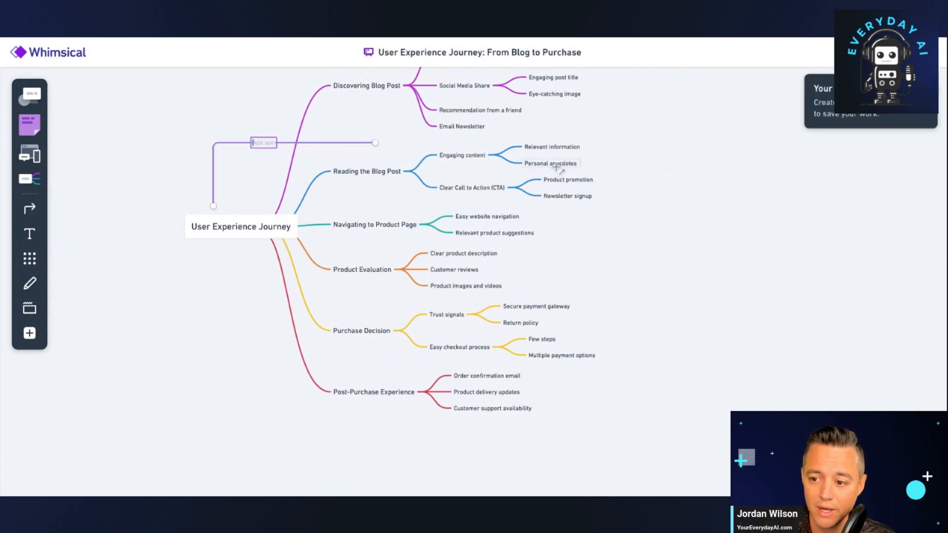
pyautogui.click(374, 142)
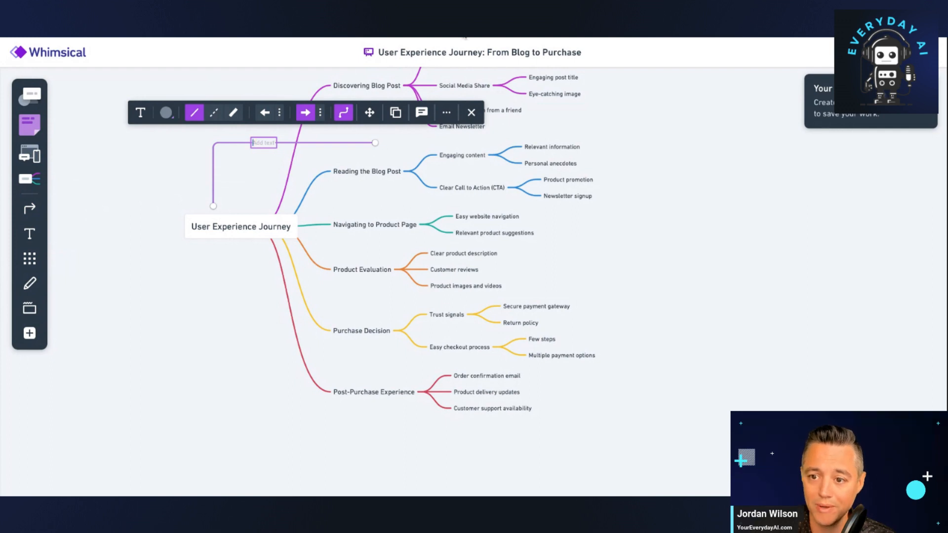